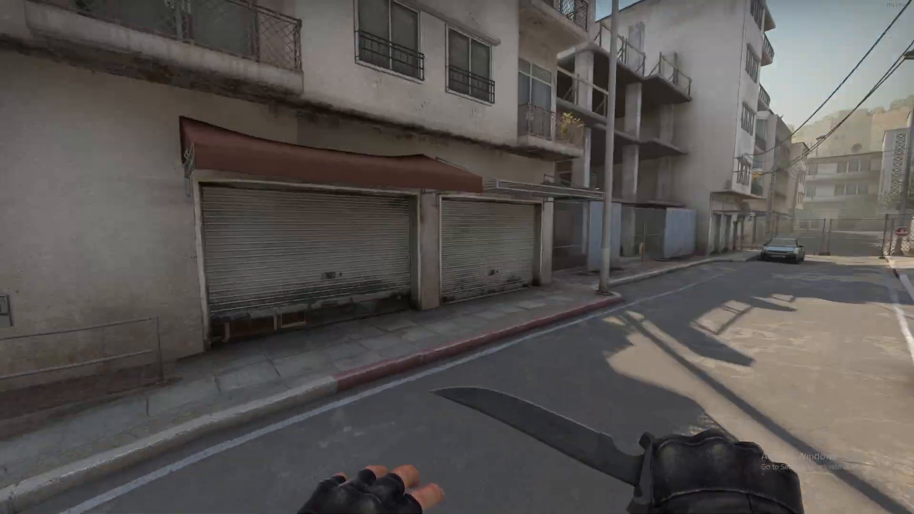
mouse_move(457, 257)
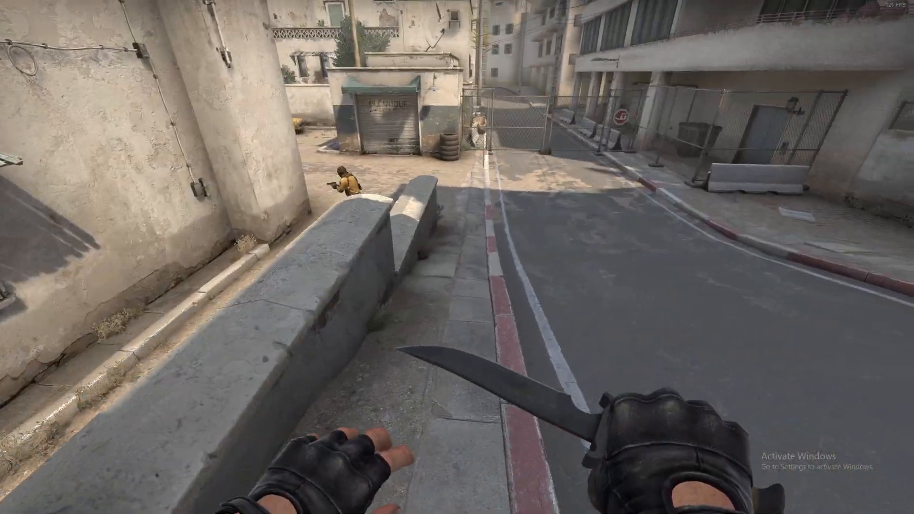
mouse_move(457, 257)
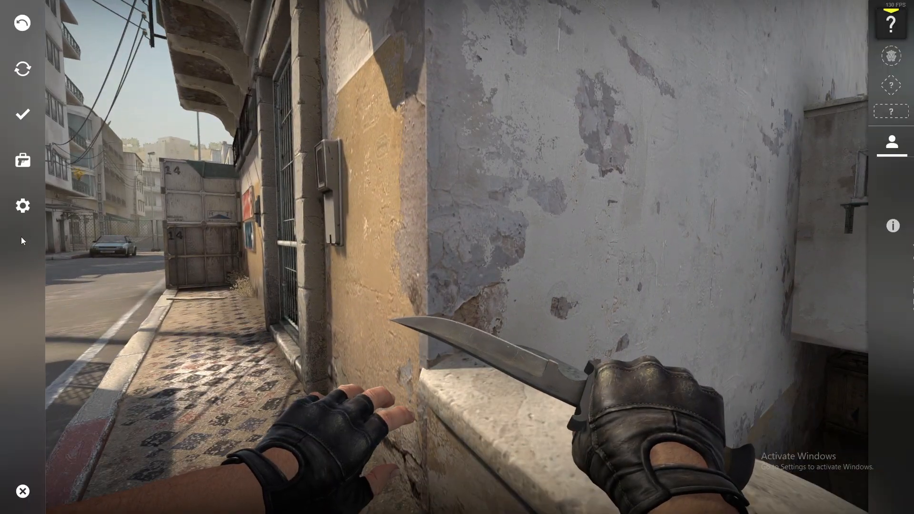
- Open Settings and show the Game tab, where Enable Developer Console is listed
left_click(23, 206)
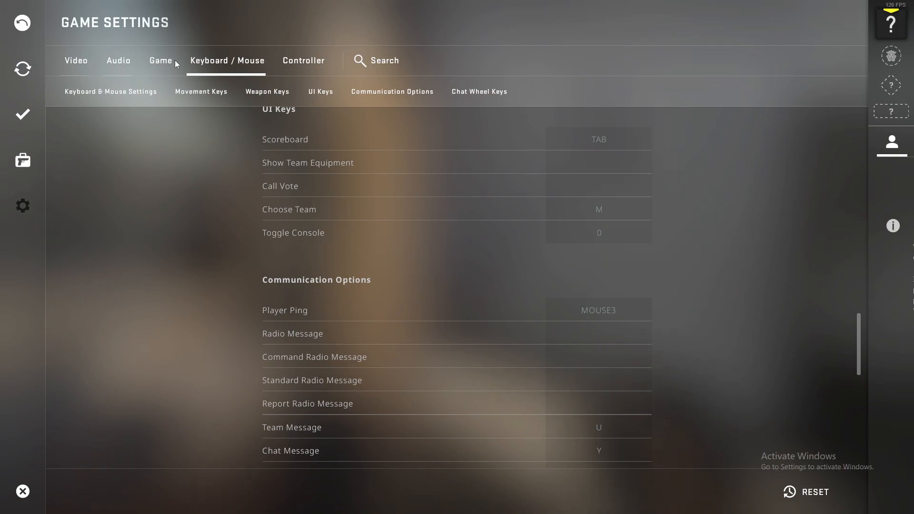
left_click(160, 61)
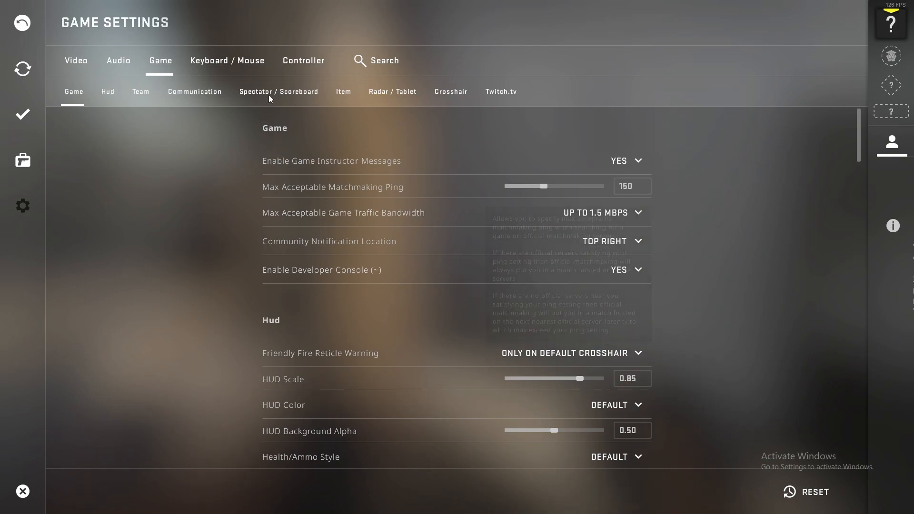
- Check the Toggle Console key binding under Keyboard / Mouse settings
left_click(227, 60)
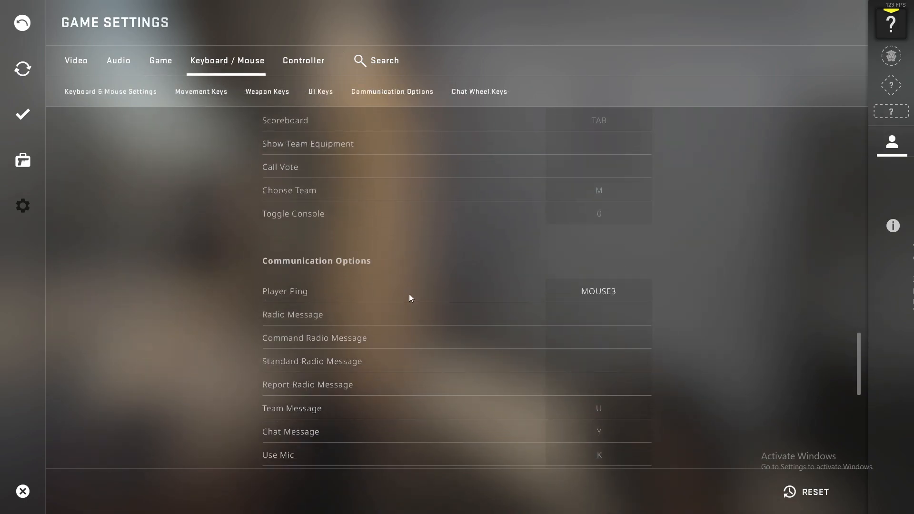
scroll("down", 3)
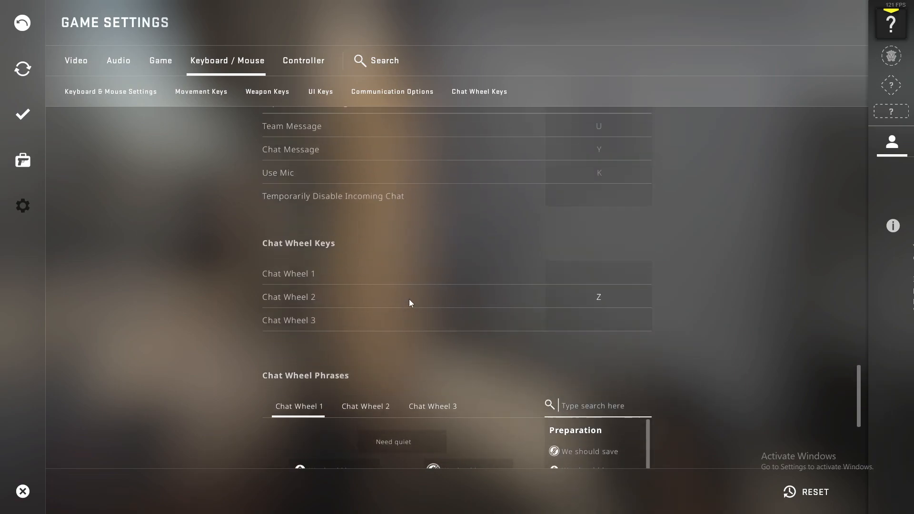
scroll("up", 3)
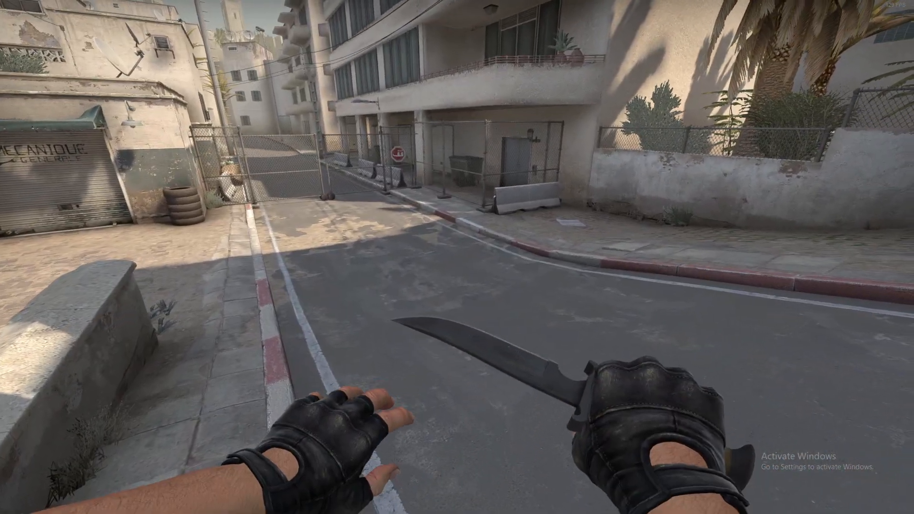
- Open the developer console in the match and enter the endround command
key("`")
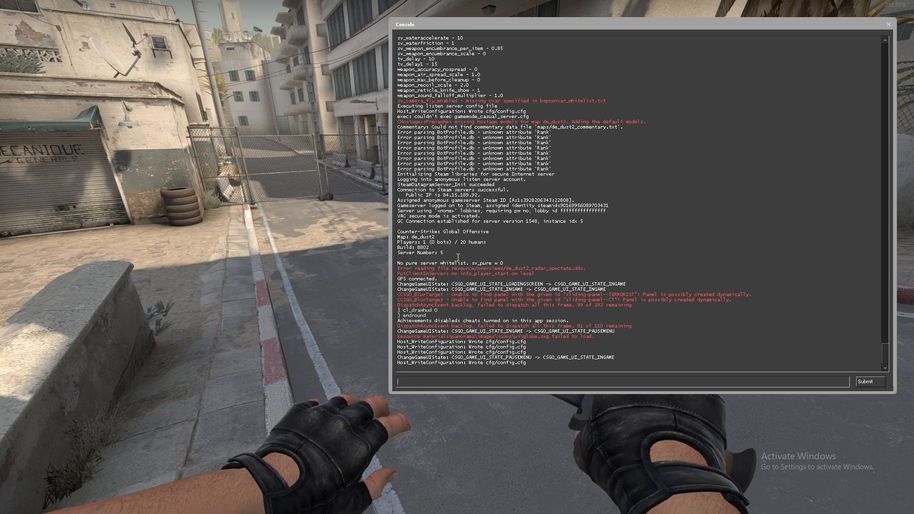
type("END")
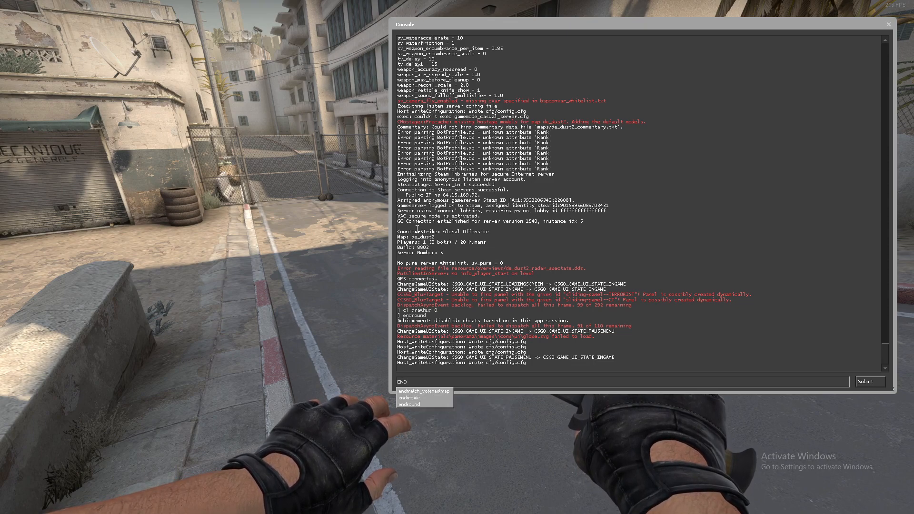
left_click(409, 403)
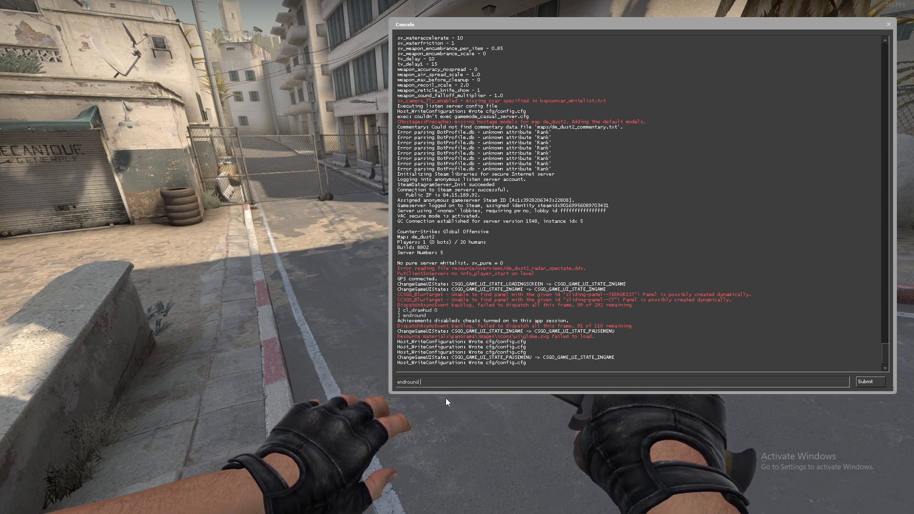